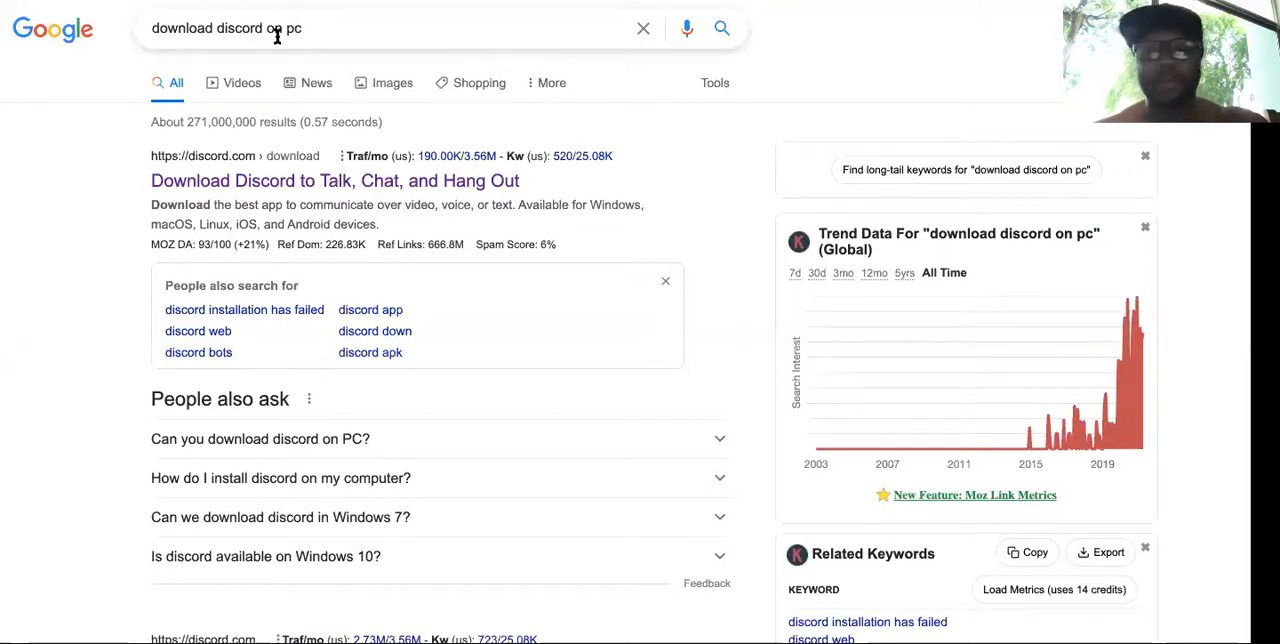
Follow the 'Download Discord to Talk, Chat, and Hang Out' search result
click(334, 180)
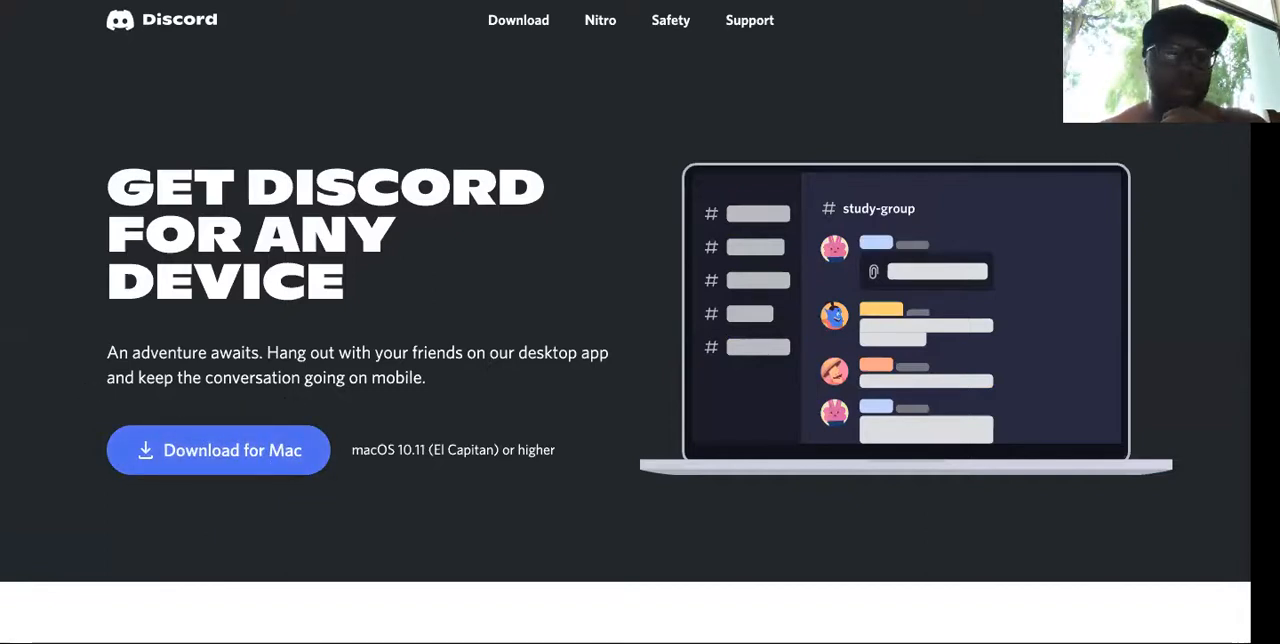
scroll(down, 3)
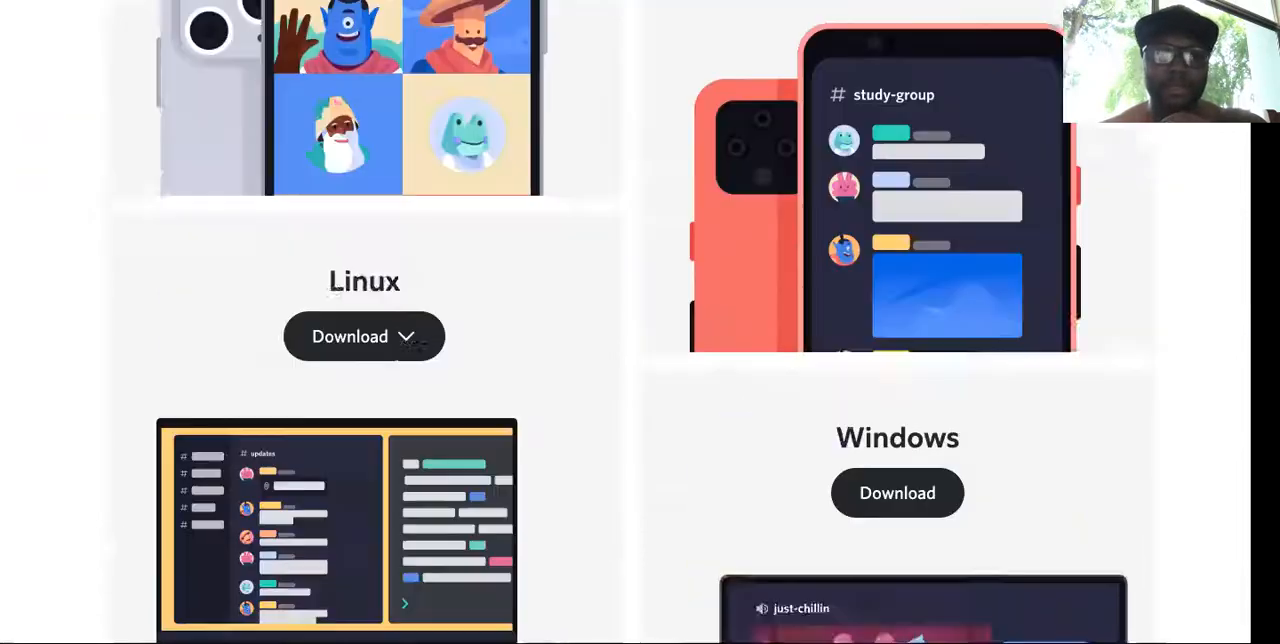
scroll(down, 3)
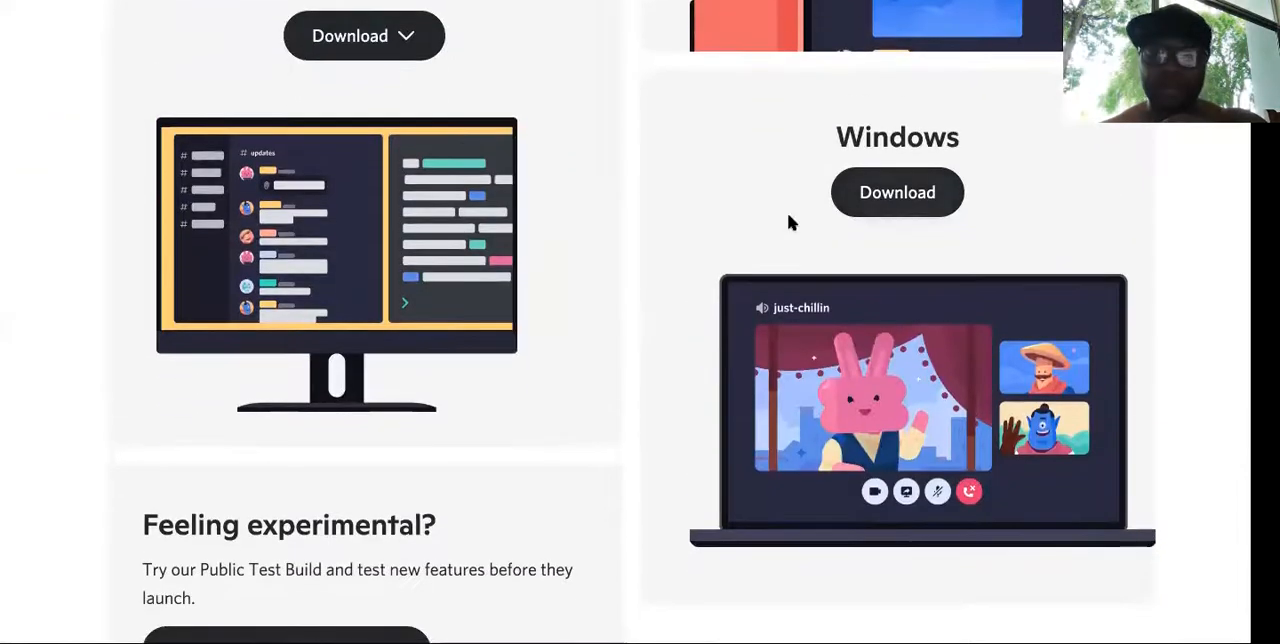
mouse_move(896, 192)
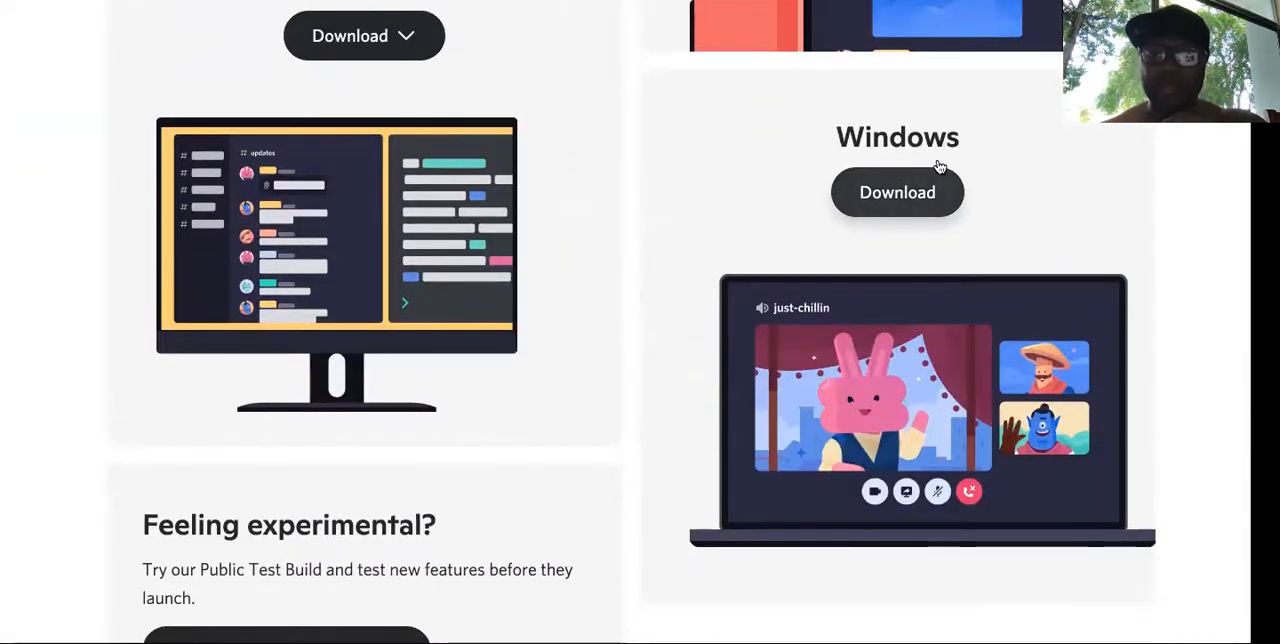
mouse_move(740, 234)
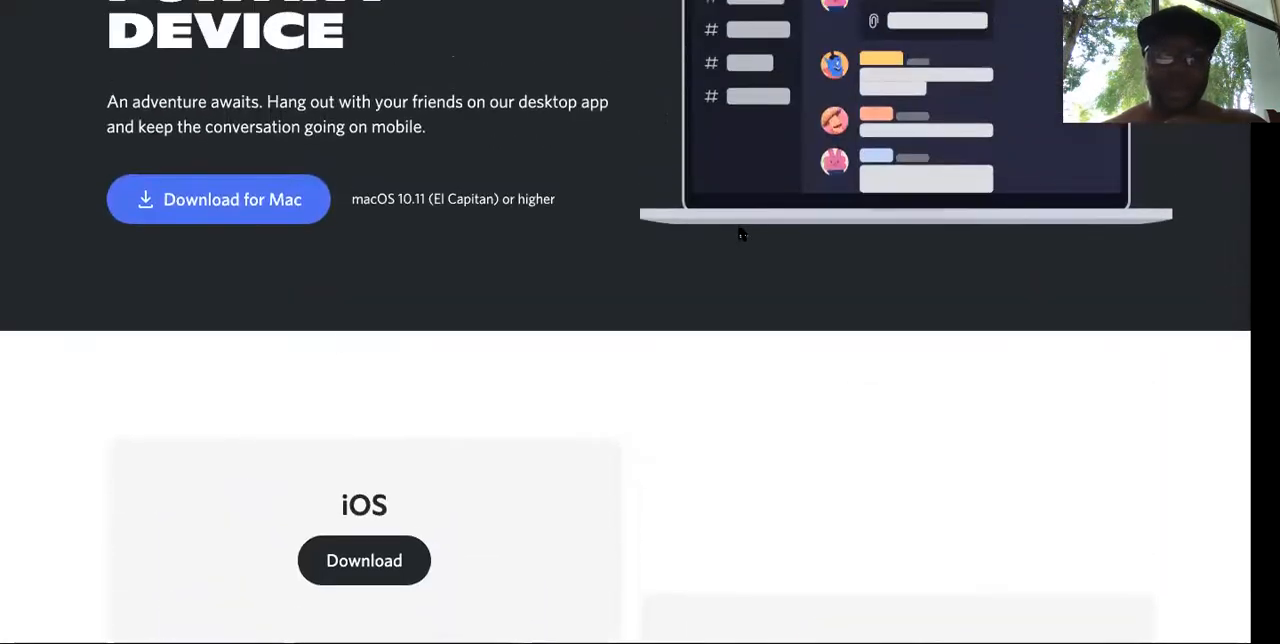
scroll(down, 3)
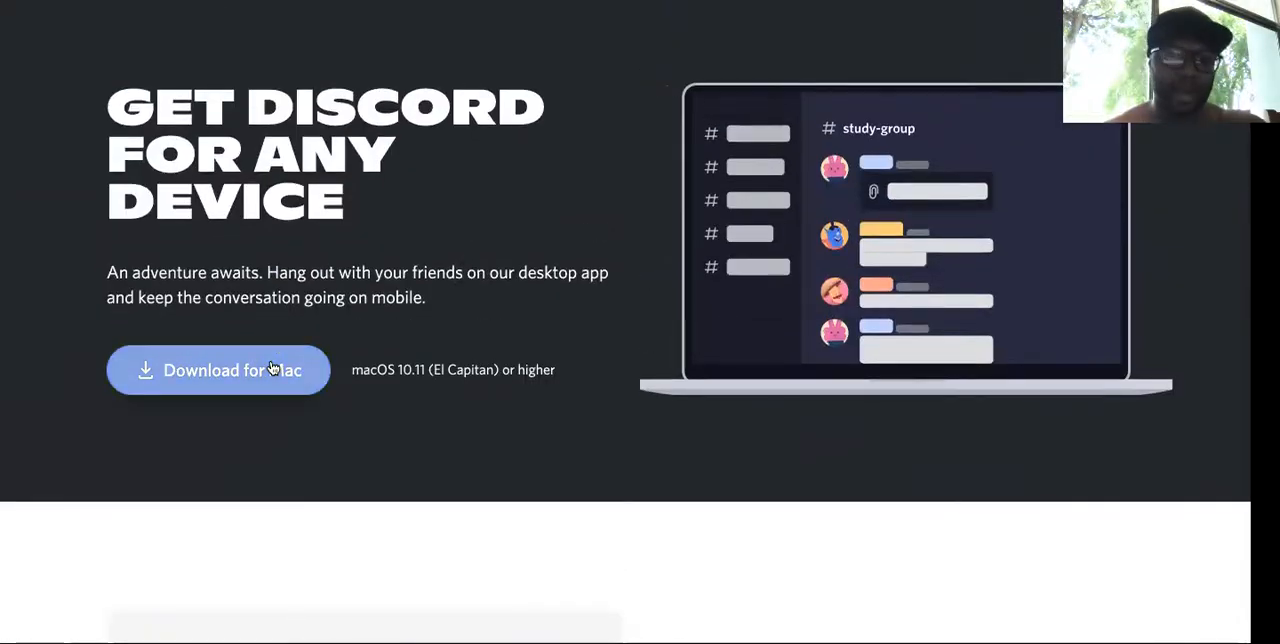
mouse_move(500, 44)
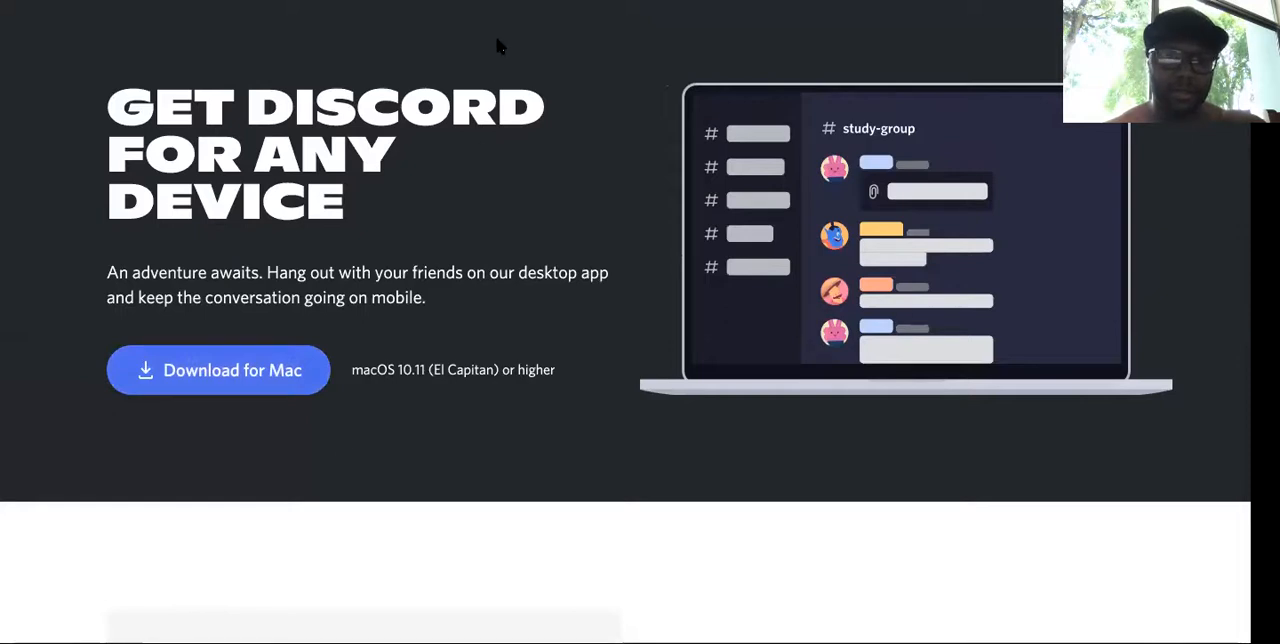
Start the Discord.dmg download with 'Download for Mac'
click(216, 370)
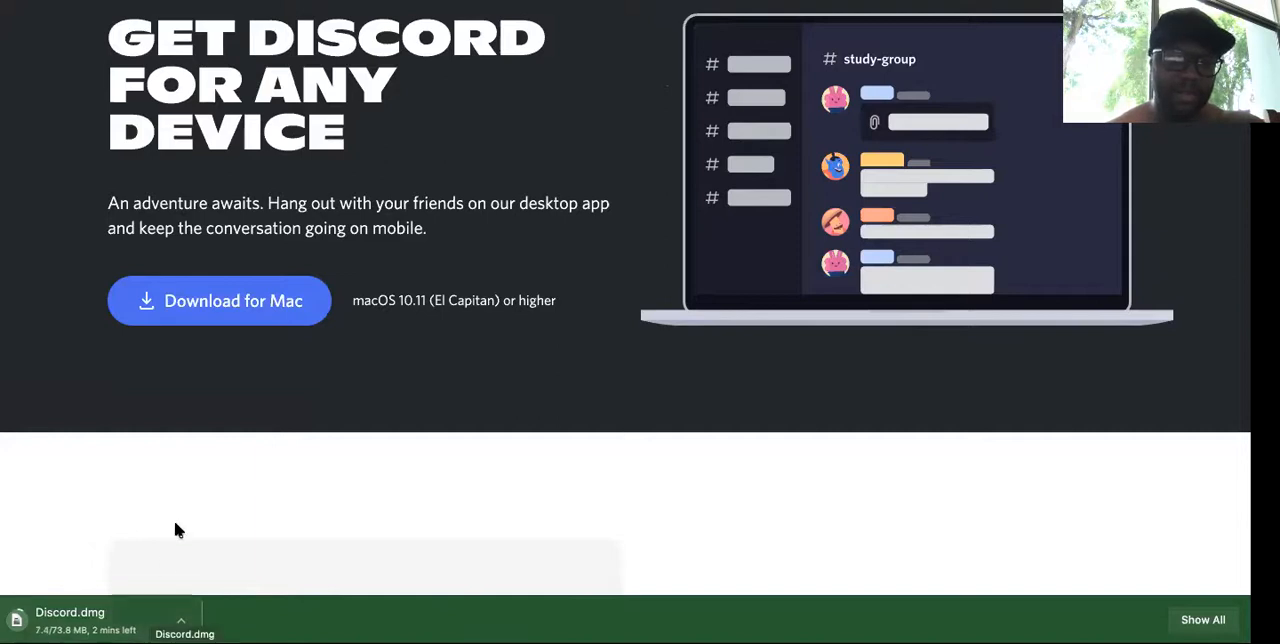
scroll(down, 3)
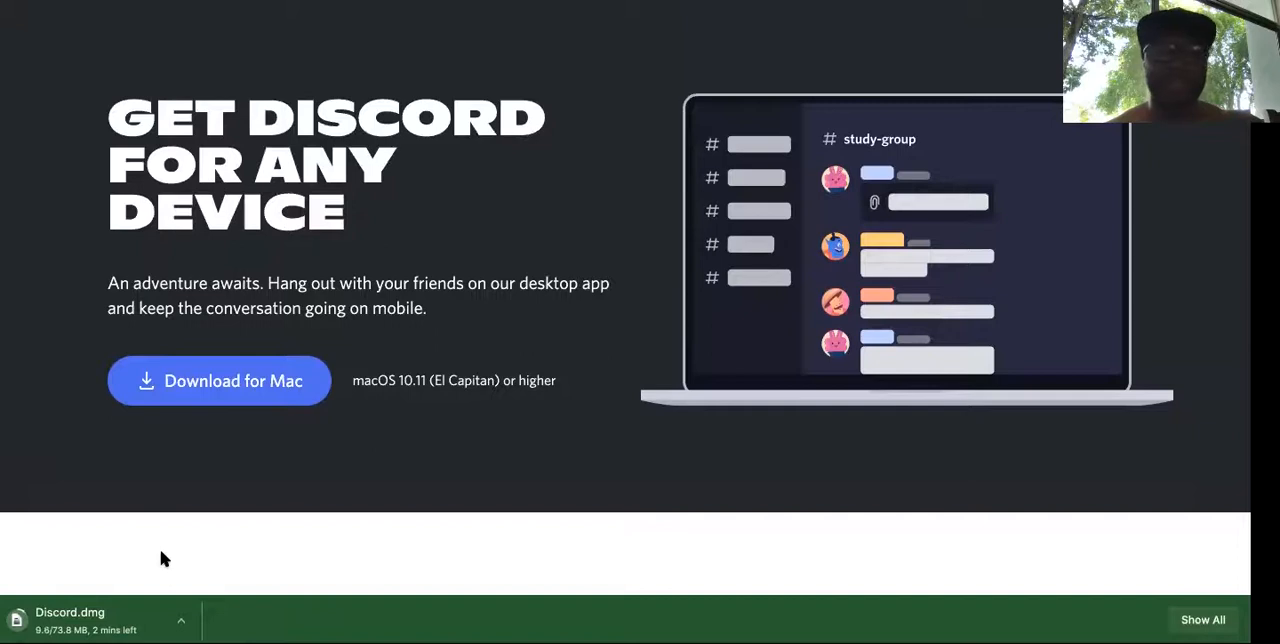
mouse_move(428, 164)
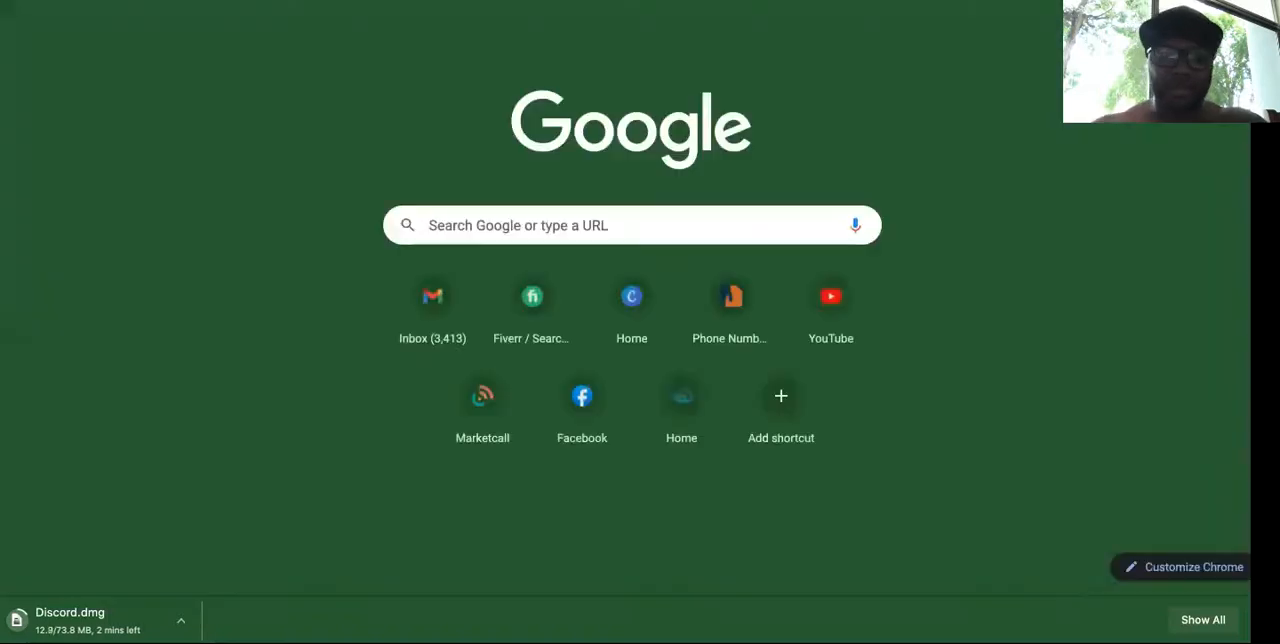
Search 'download discord on pc' and expand 'How do I install discord on my computer?'
text(down)
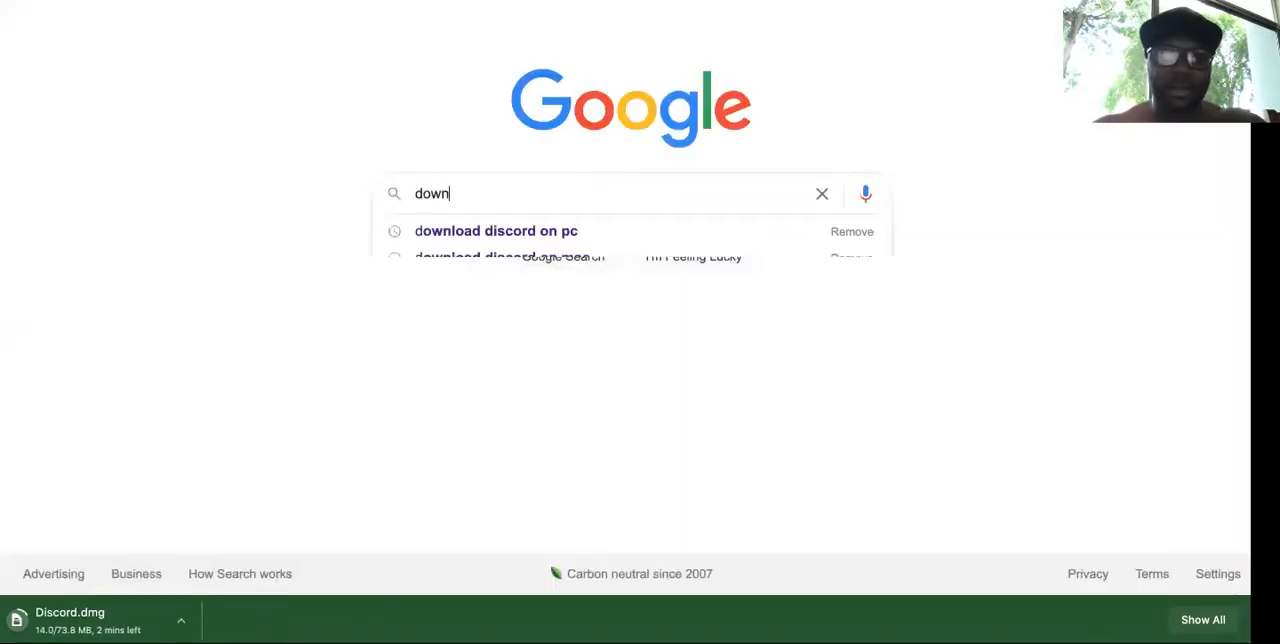
click(496, 232)
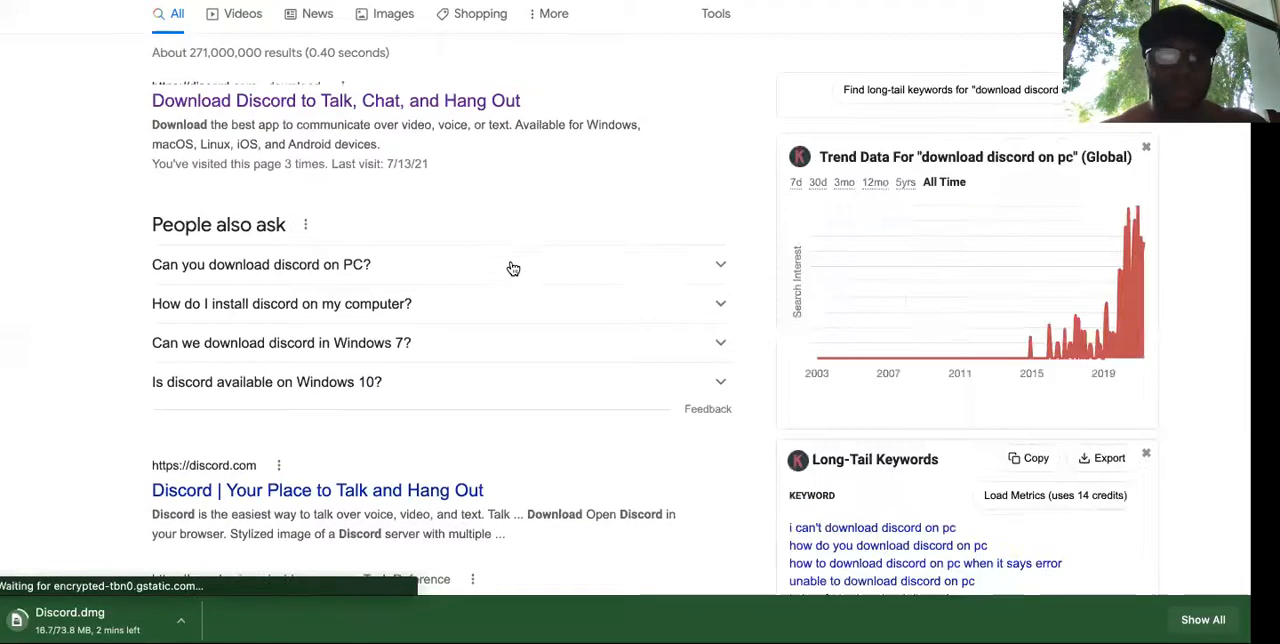
scroll(down, 3)
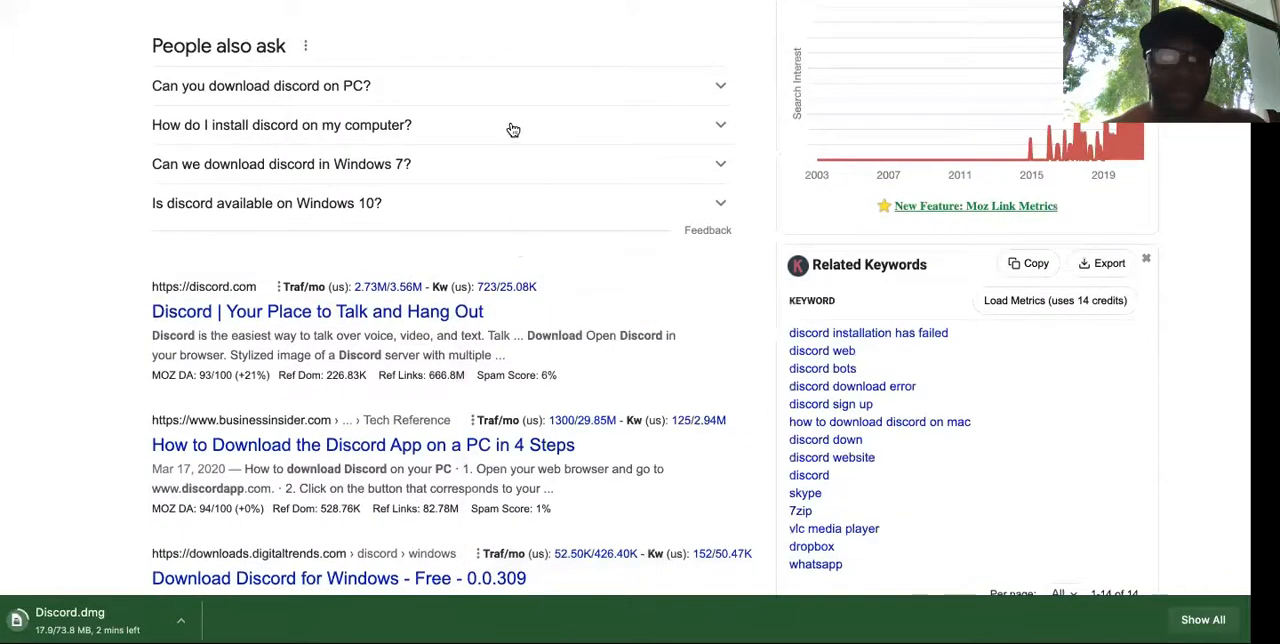
click(280, 124)
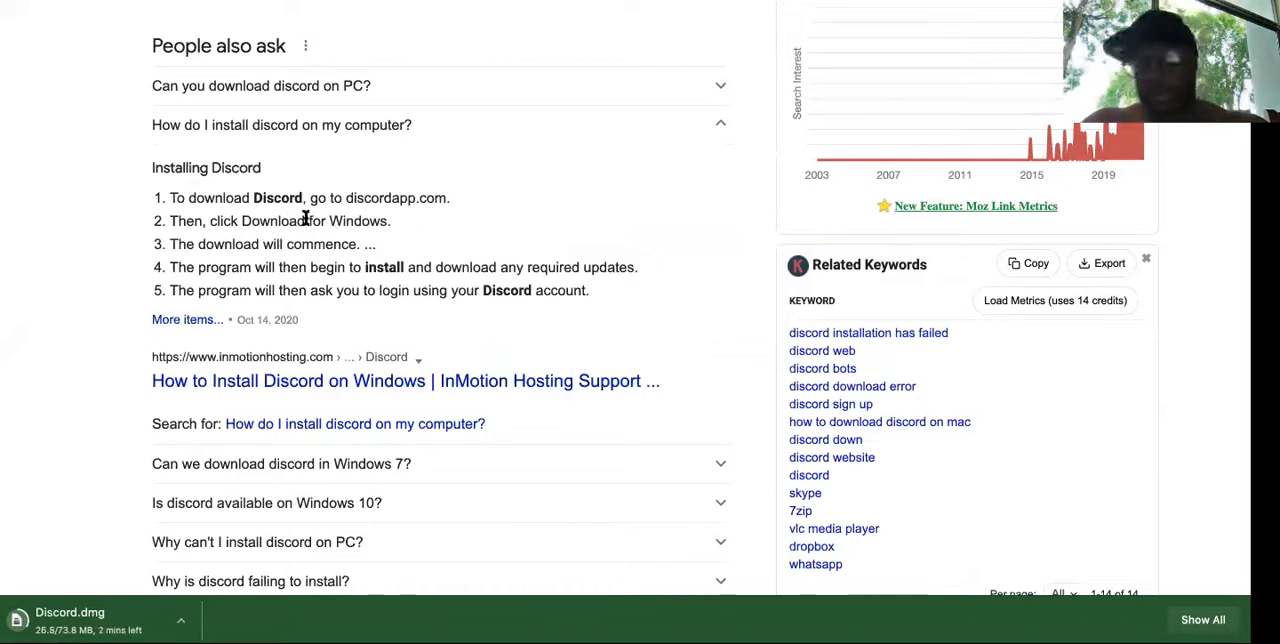
mouse_move(250, 256)
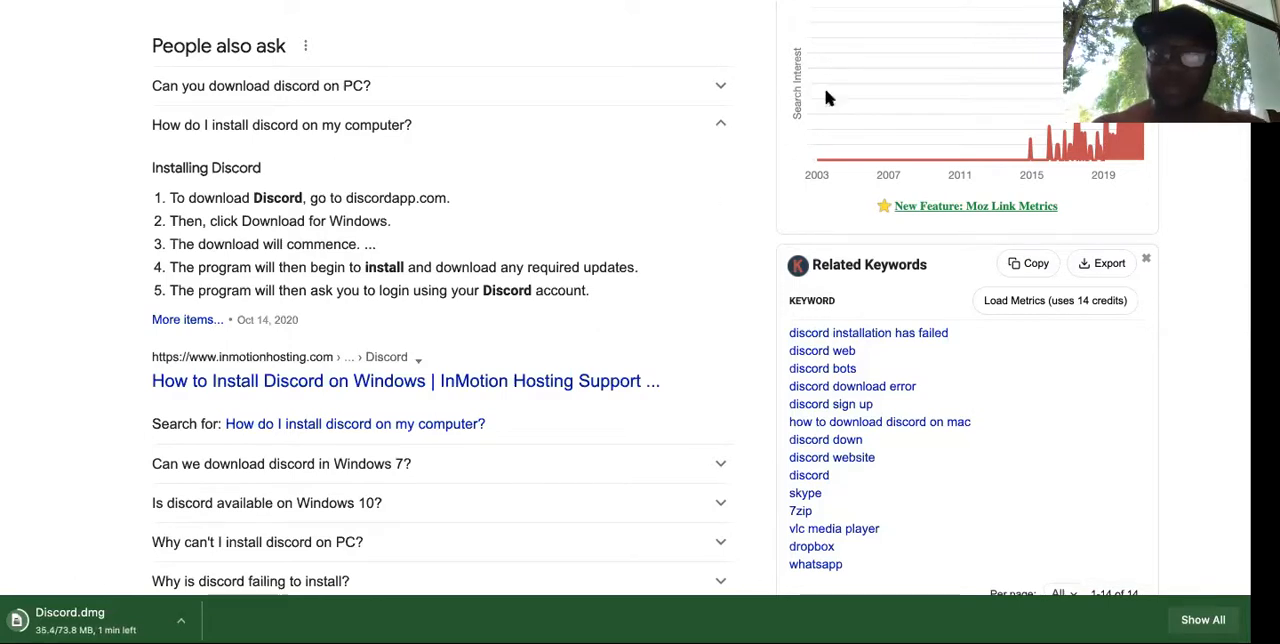
mouse_move(1044, 148)
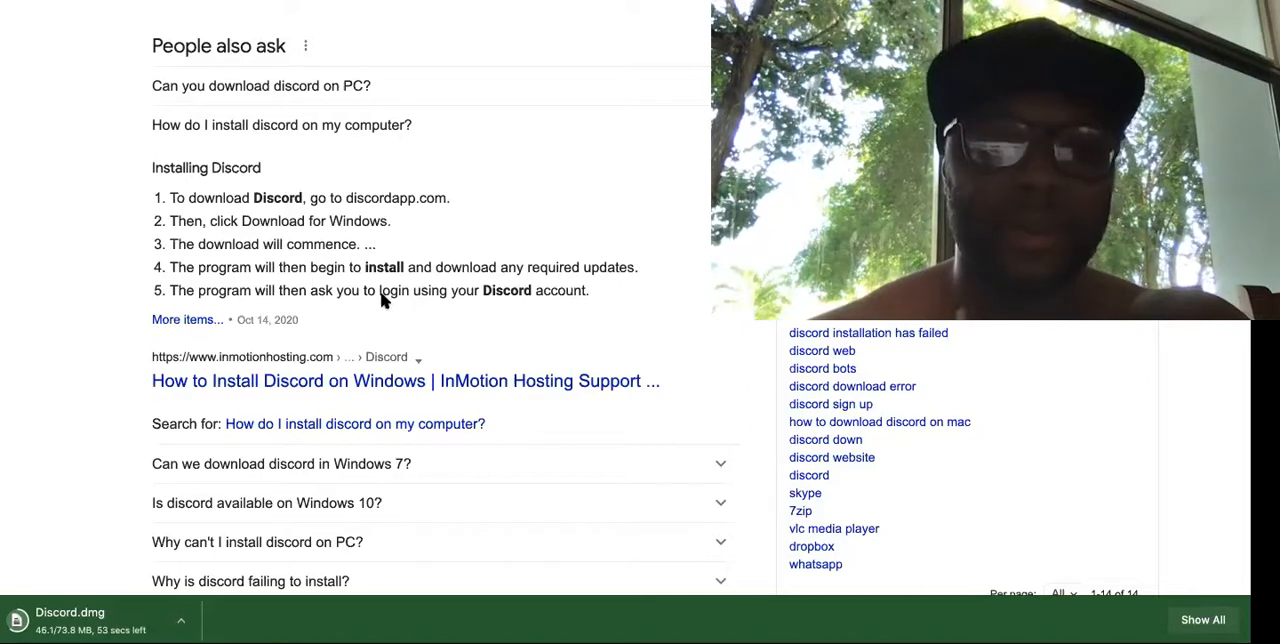
mouse_move(500, 310)
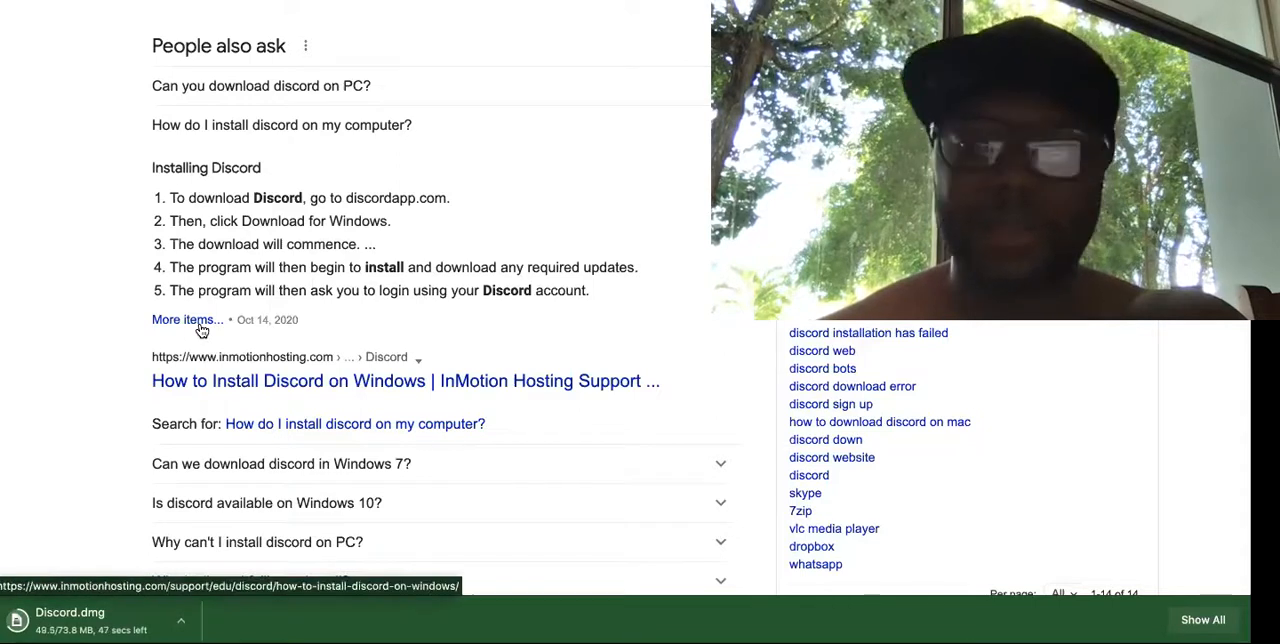
Follow 'More items...' to InMotion's guide and view its 'Installing Discord on Windows' steps
click(404, 380)
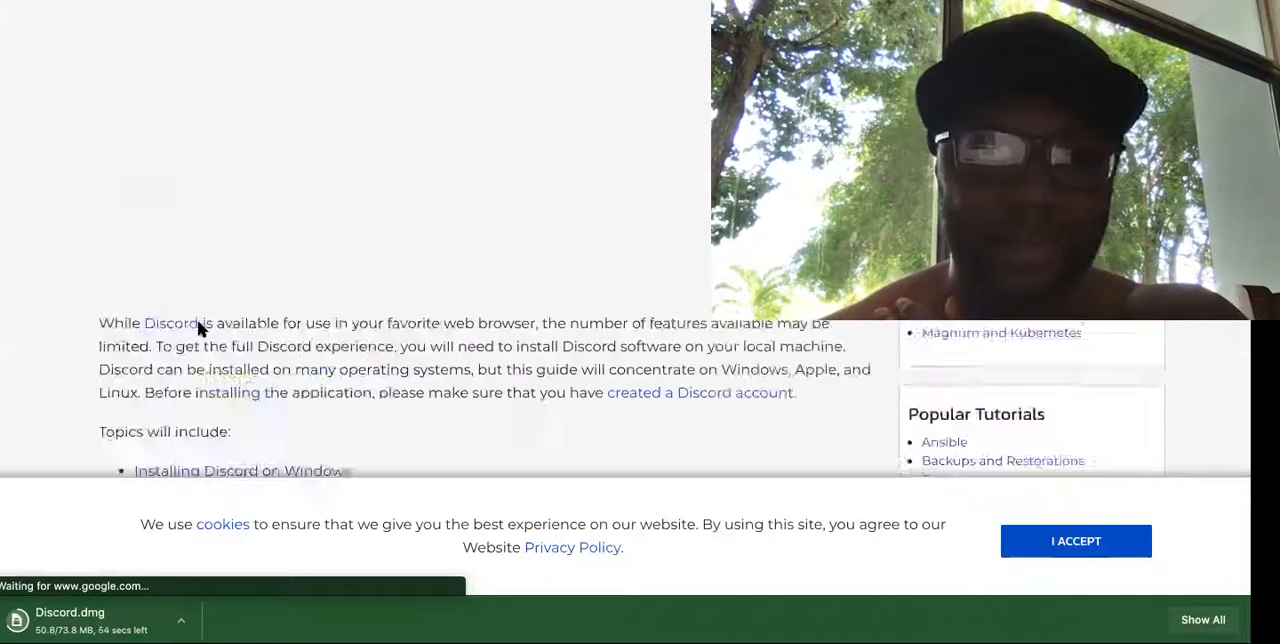
scroll(down, 3)
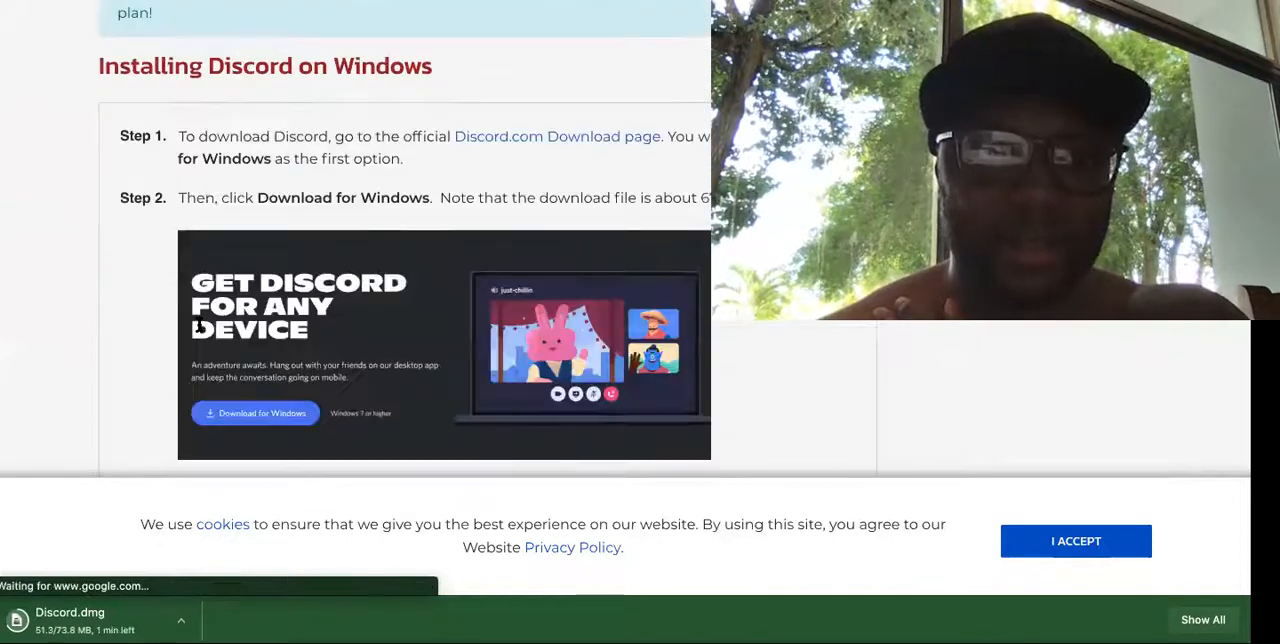
scroll(down, 3)
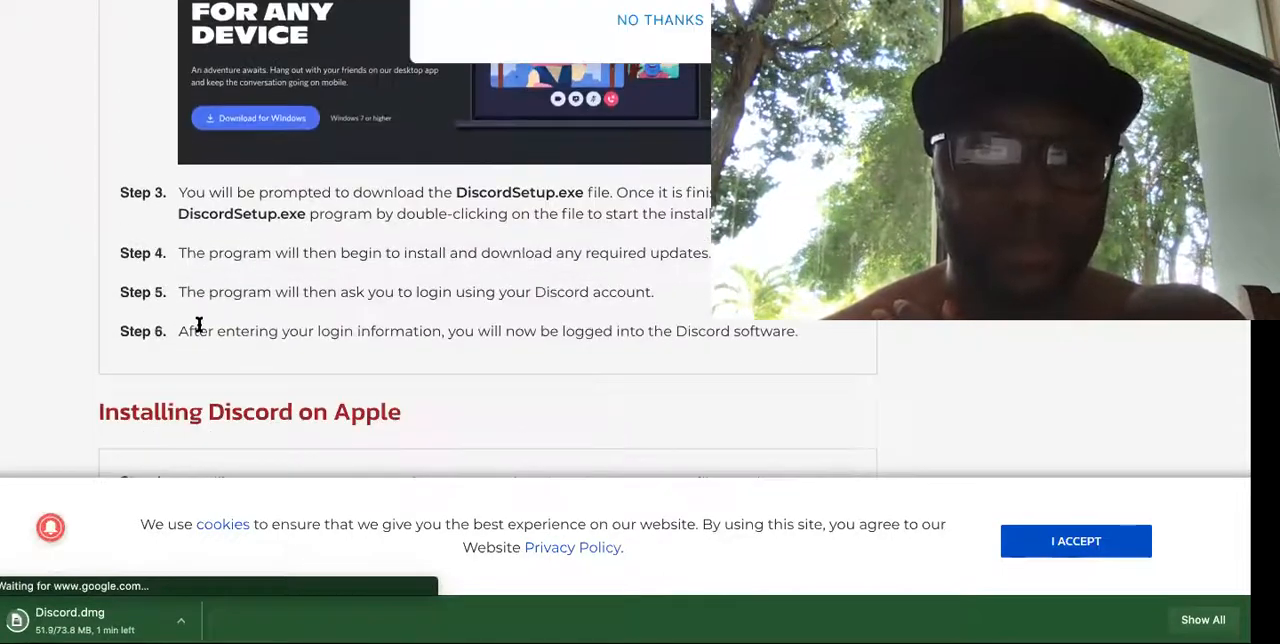
scroll(down, 3)
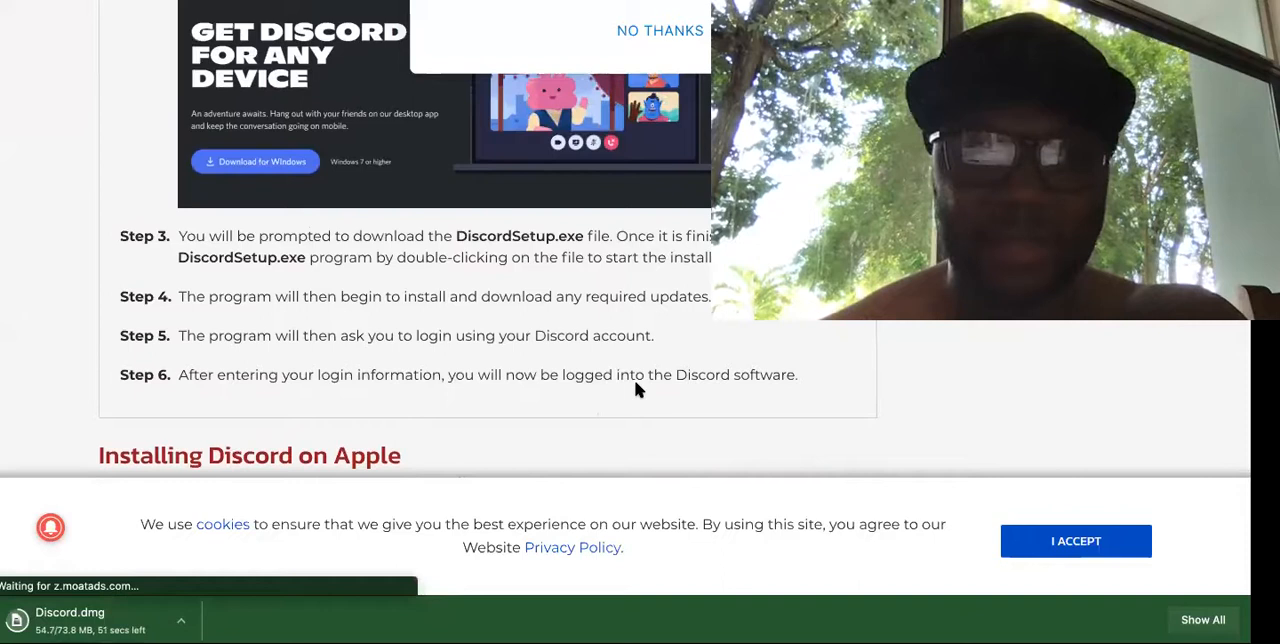
mouse_move(540, 446)
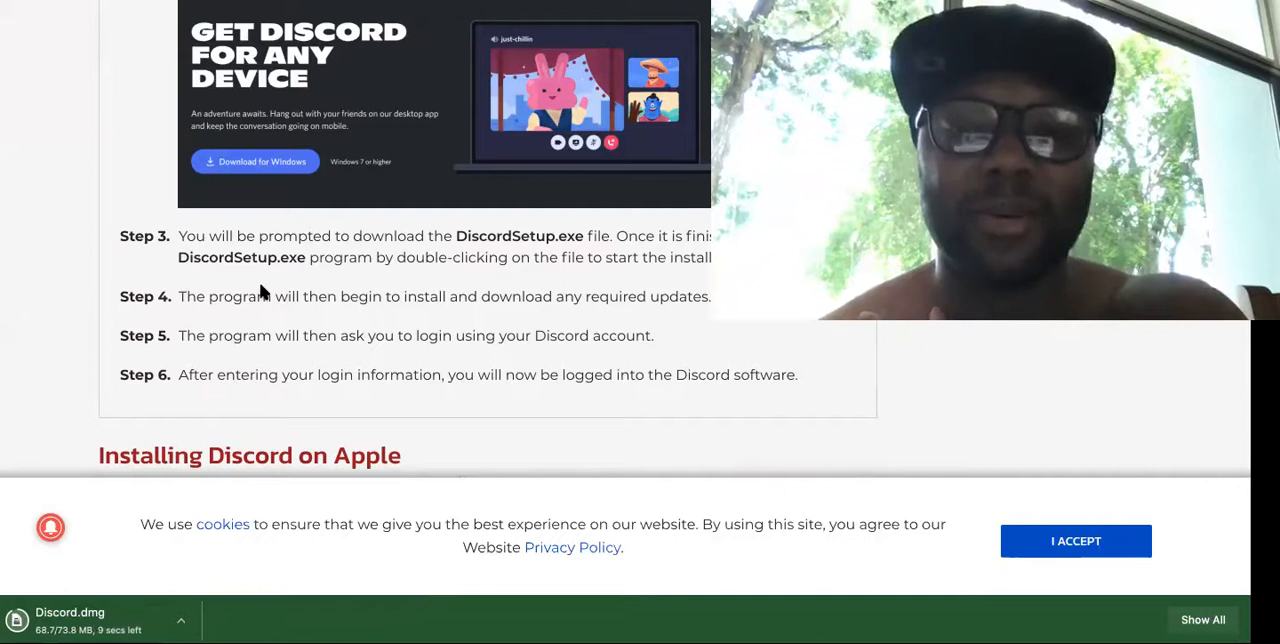
mouse_move(396, 510)
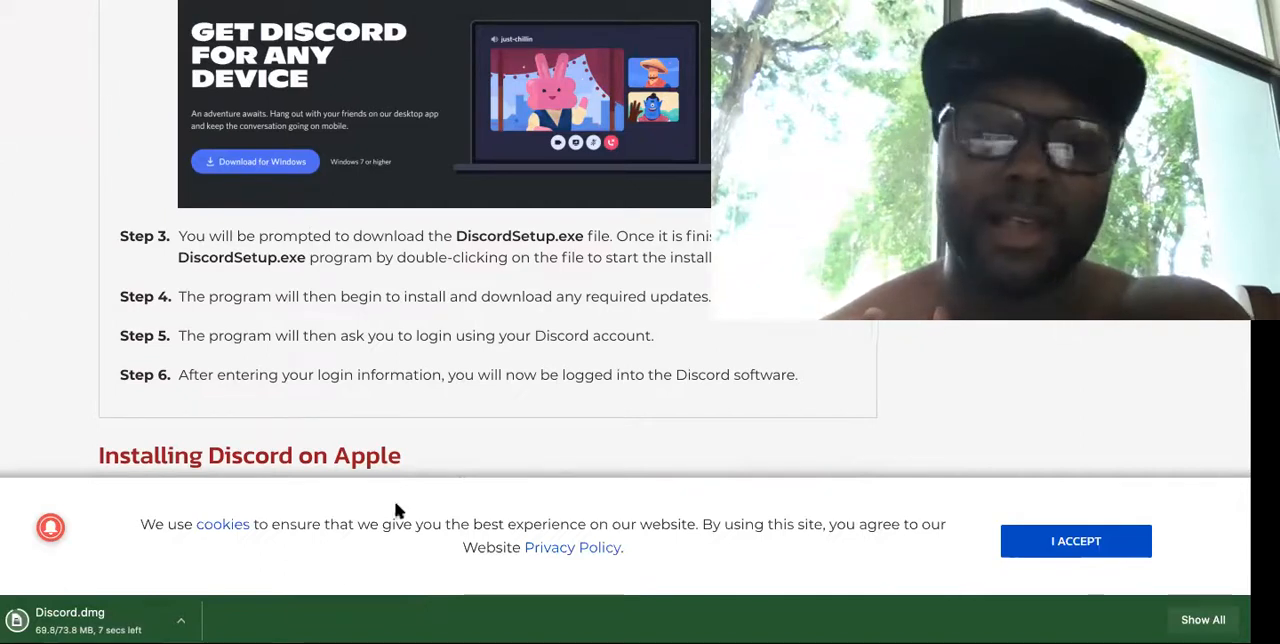